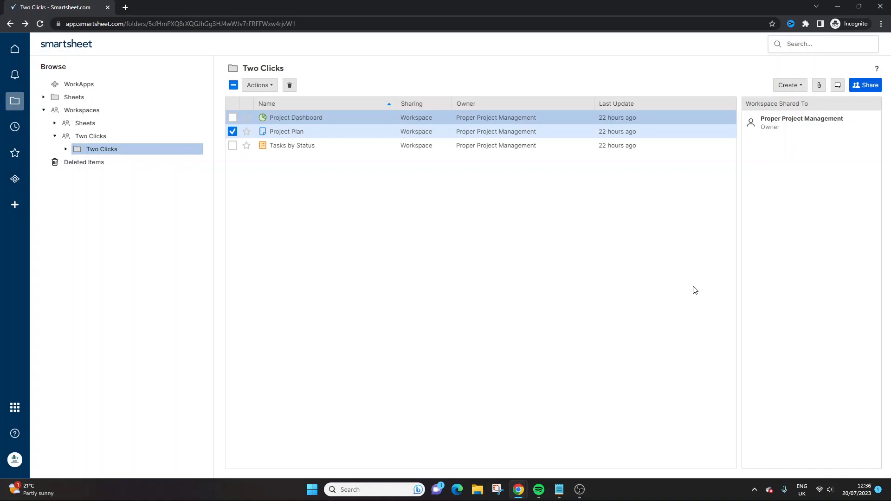
{"action": "mouse_move", "coordinate": [570, 189]}
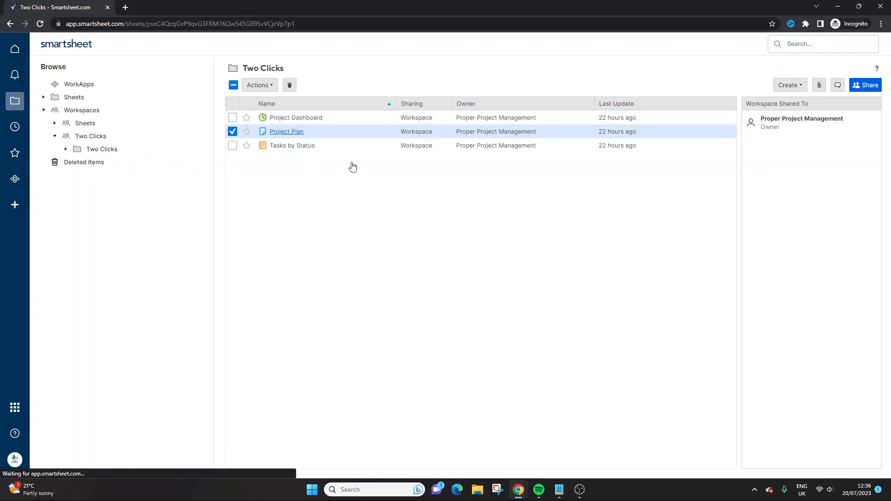
- Open the Project Plan sheet and widen the Assigned To column, selecting the Status and End Date columns
{"action": "left_click", "coordinate": [287, 130]}
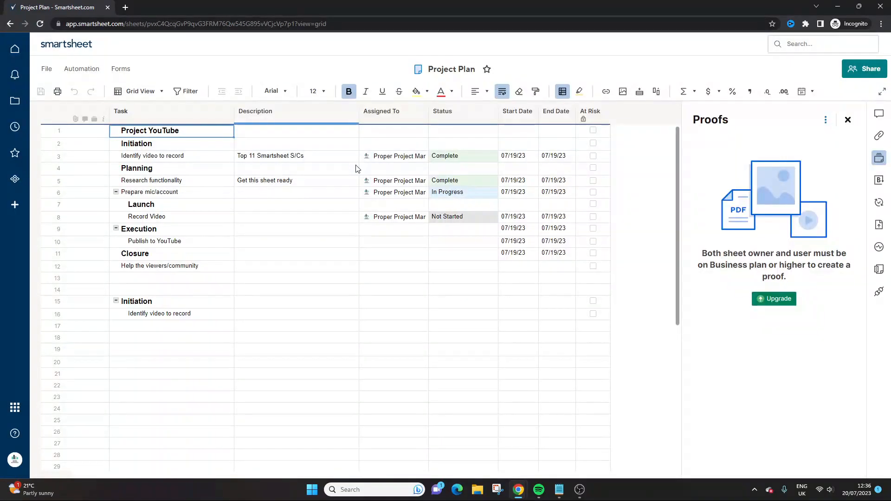
{"action": "left_click", "coordinate": [421, 110]}
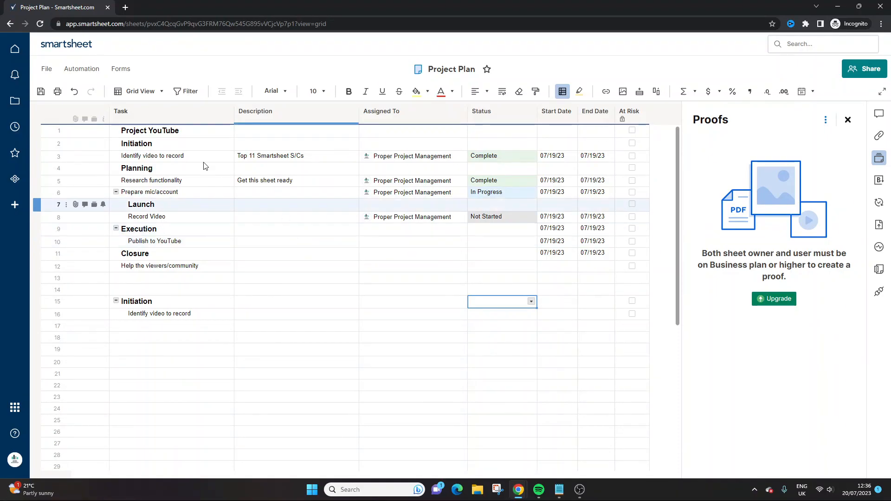
{"action": "left_click", "coordinate": [137, 168]}
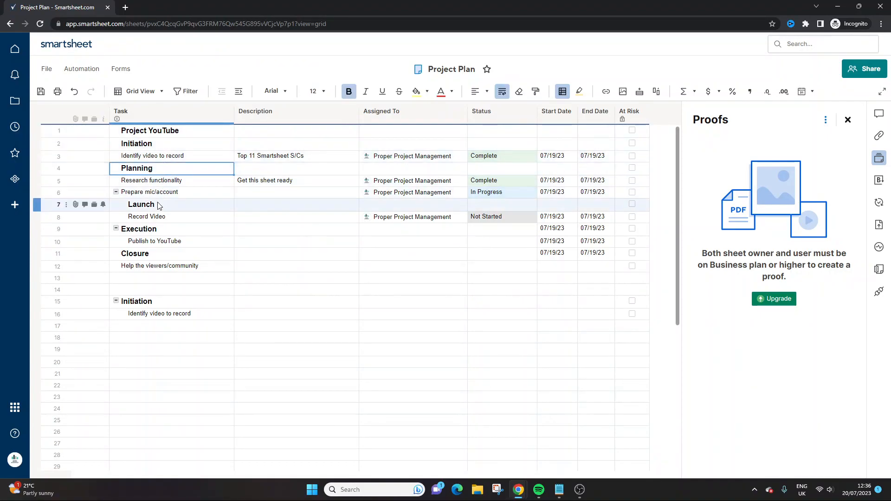
{"action": "left_click", "coordinate": [482, 110]}
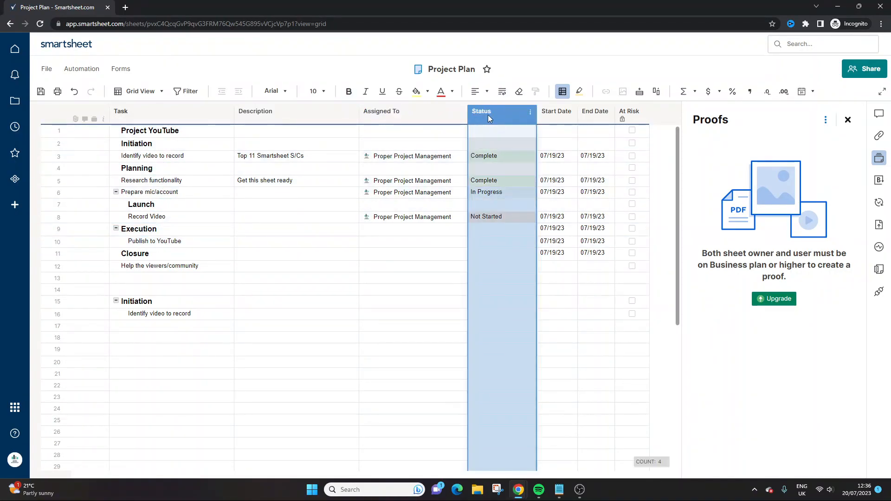
{"action": "left_click", "coordinate": [595, 111]}
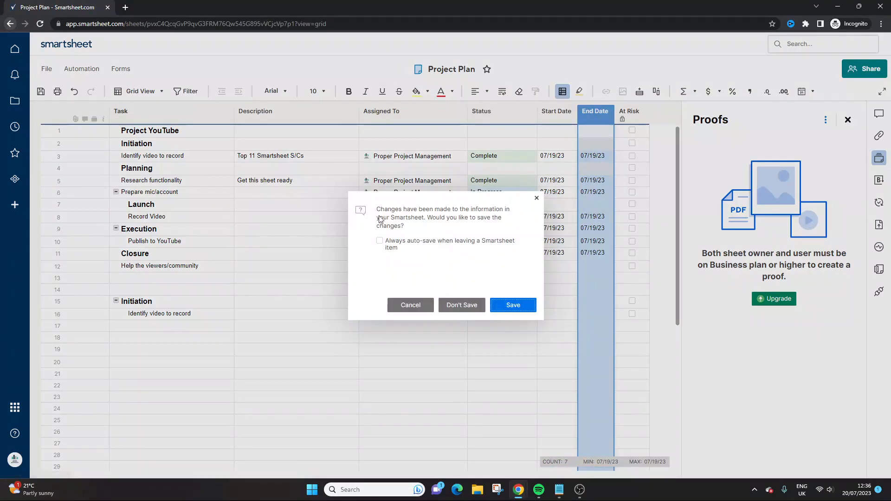
- Discard the edits and save a copy of Project Plan named Project Plan Template
{"action": "left_click", "coordinate": [461, 306]}
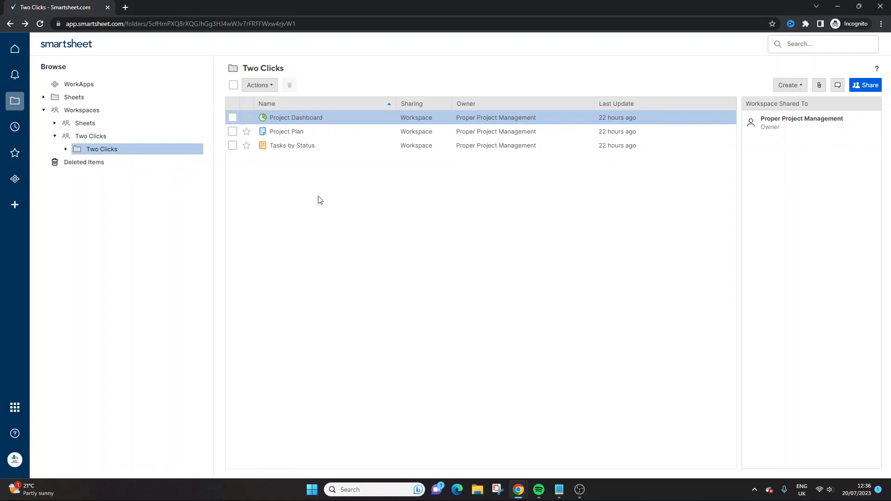
{"action": "mouse_move", "coordinate": [287, 131]}
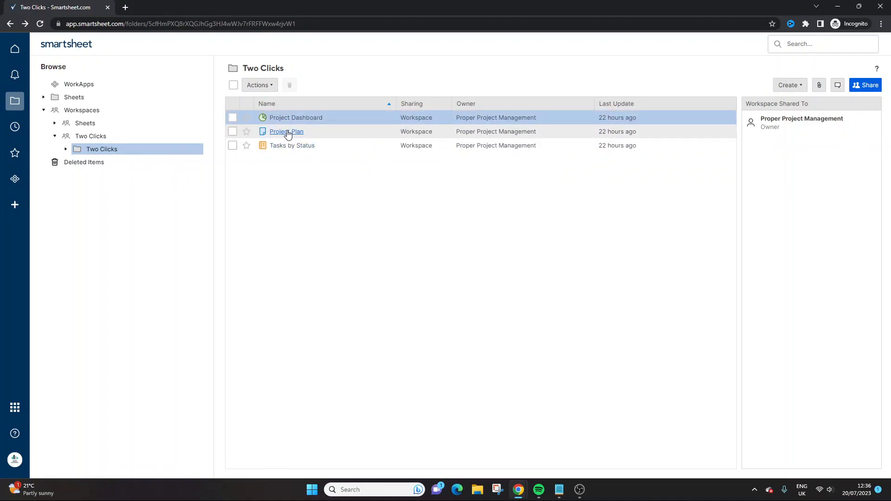
{"action": "right_click", "coordinate": [286, 131]}
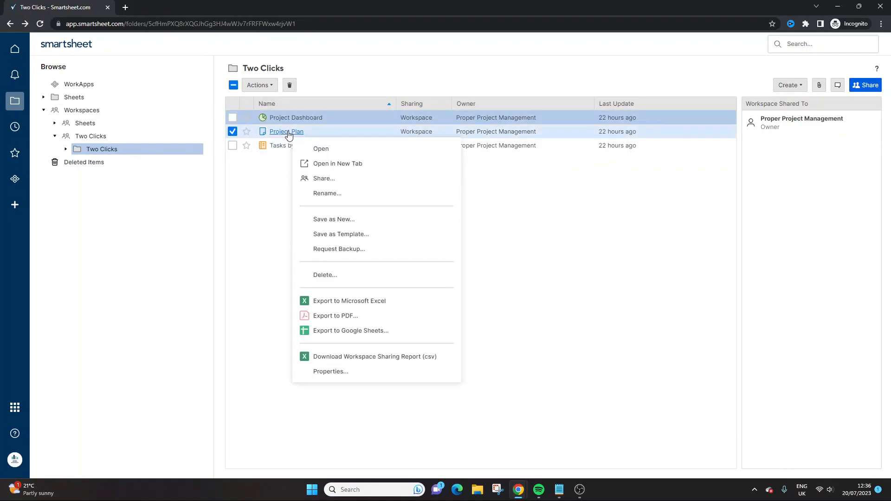
{"action": "left_click", "coordinate": [333, 219]}
{"action": "type", "text": "Project Plan Templat"}
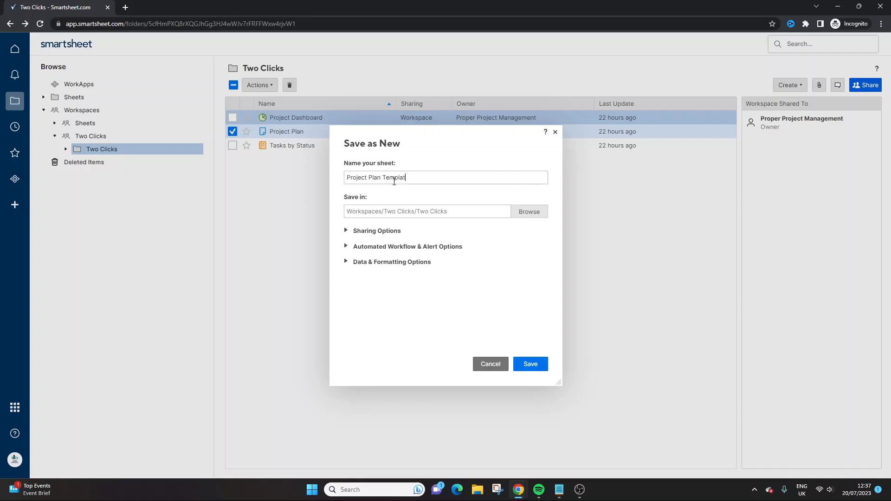
{"action": "left_click", "coordinate": [531, 364]}
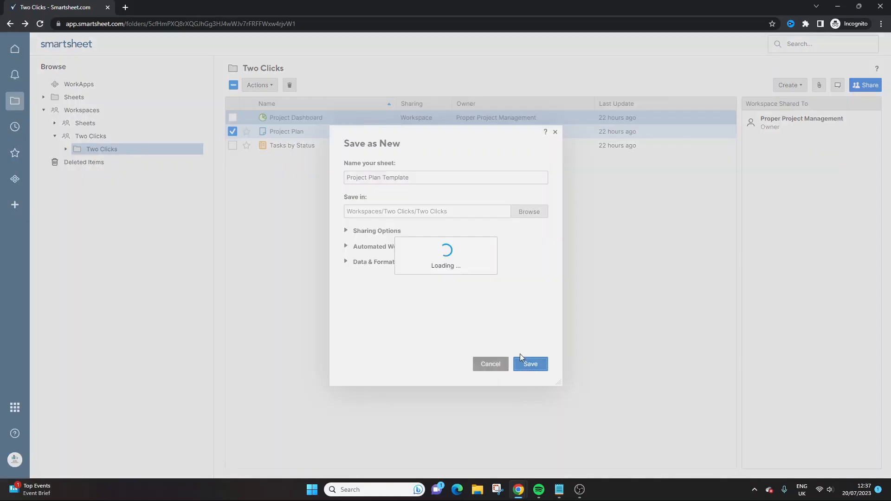
- Create a new workspace named Templates and return to the Two Clicks folder
{"action": "left_click", "coordinate": [529, 364]}
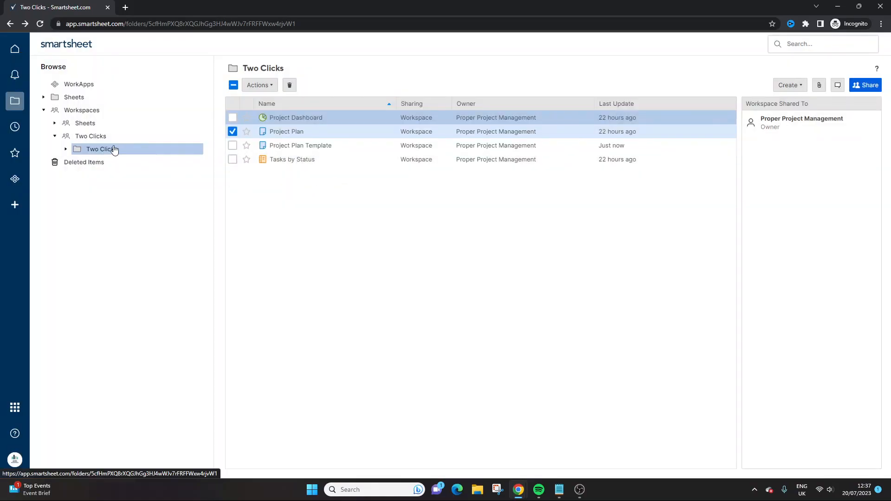
{"action": "left_click", "coordinate": [788, 85]}
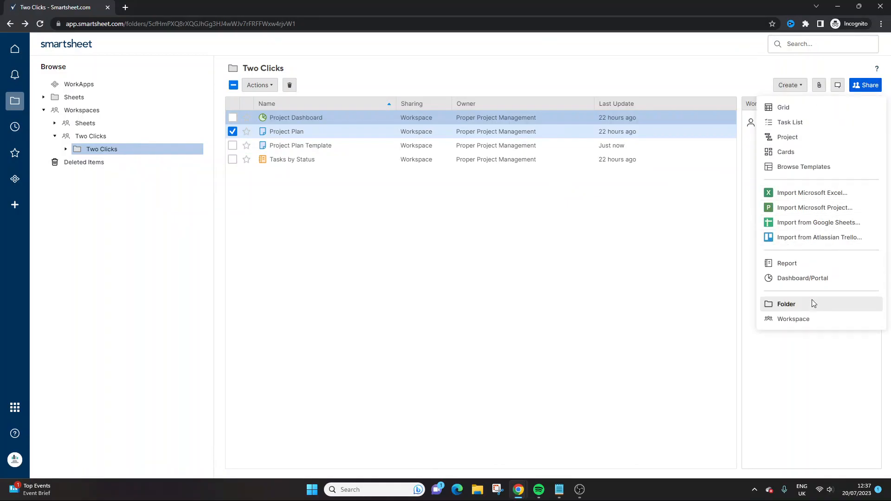
{"action": "left_click", "coordinate": [791, 319]}
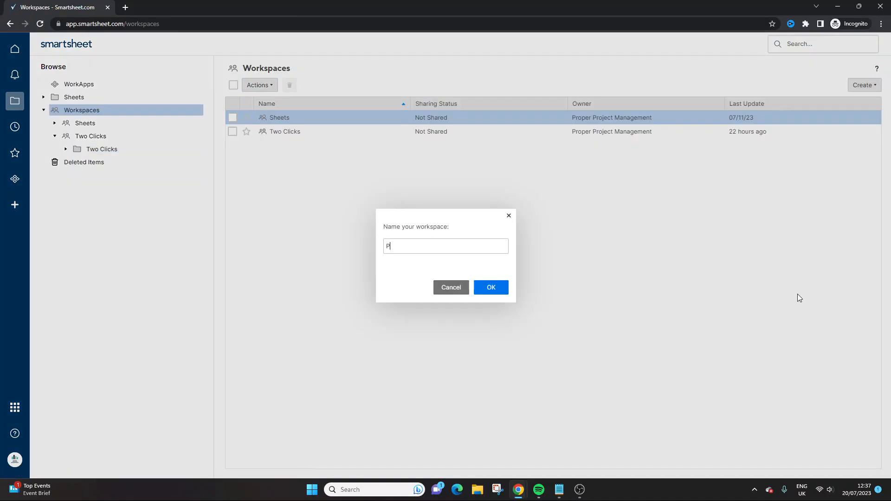
{"action": "type", "text": "Templates"}
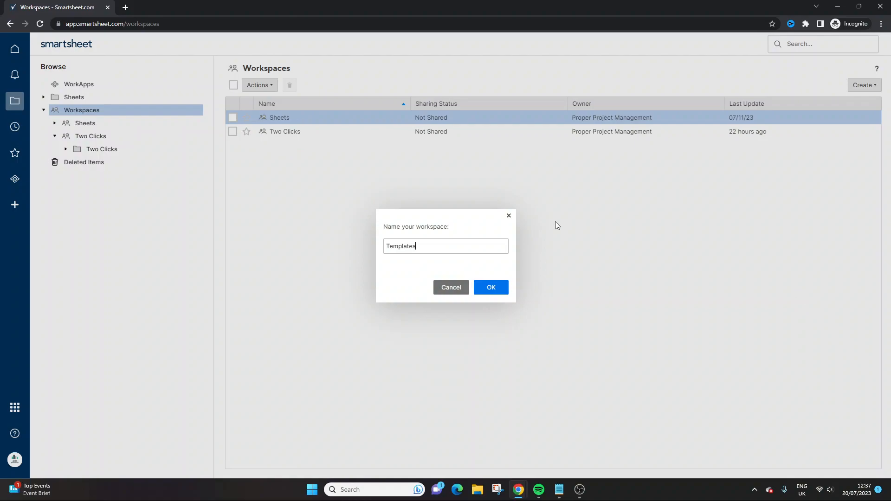
{"action": "left_click", "coordinate": [490, 287]}
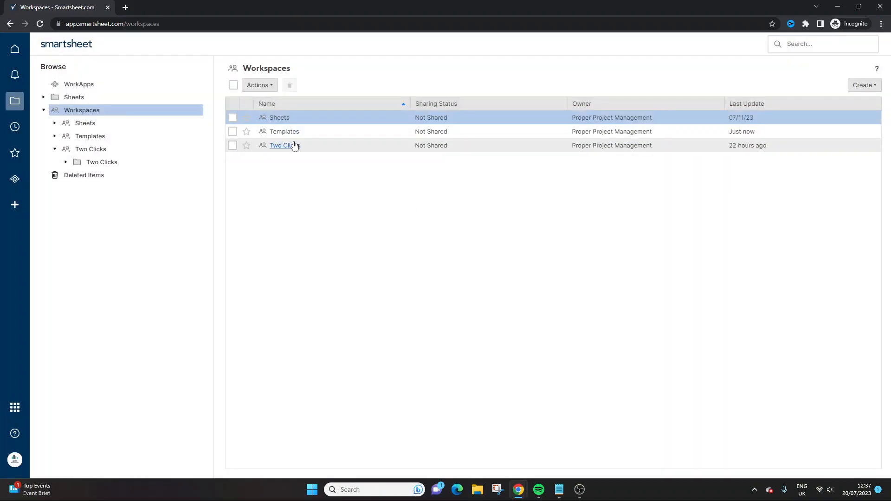
{"action": "left_click", "coordinate": [283, 145]}
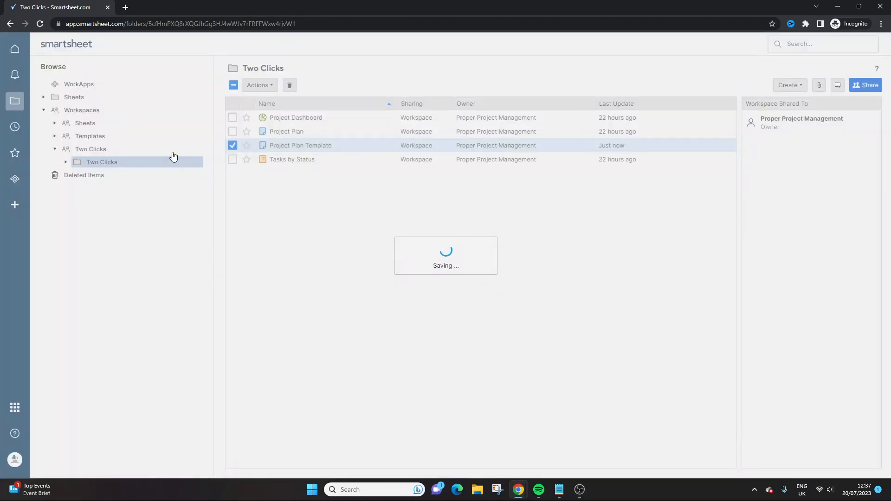
- Browse to the Templates workspace and open the Project Plan Template sheet
{"action": "left_click", "coordinate": [91, 148]}
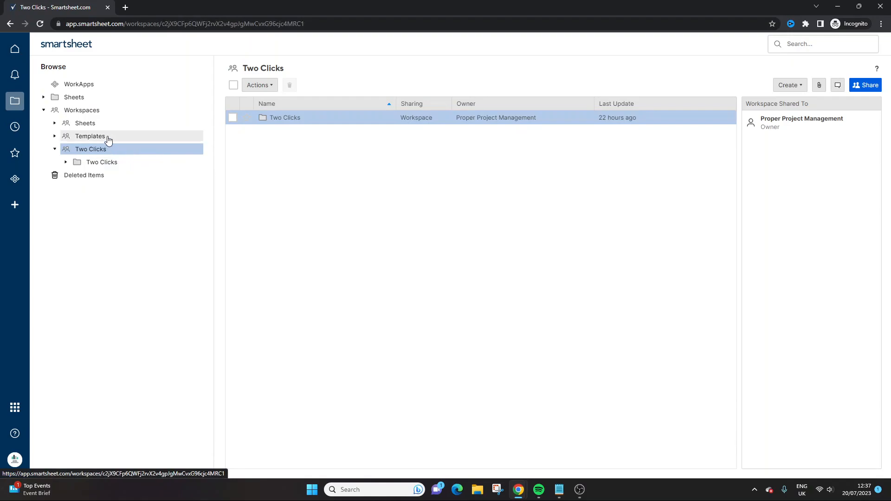
{"action": "left_click", "coordinate": [89, 136]}
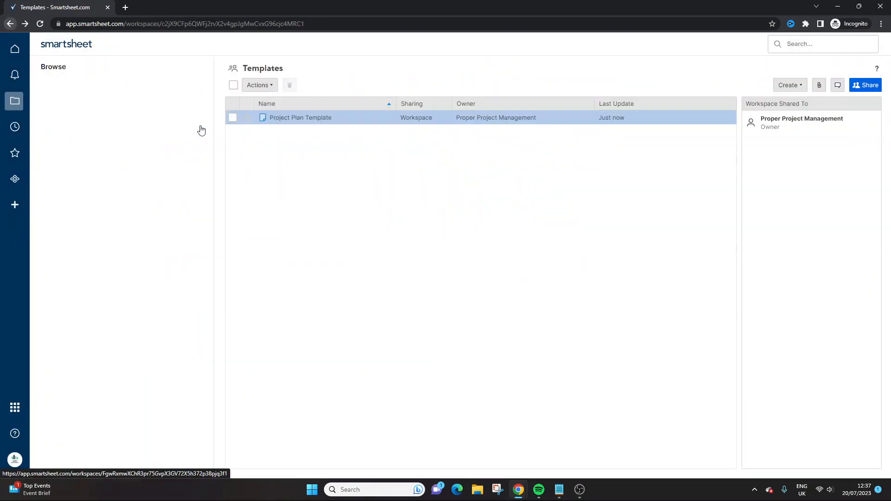
{"action": "right_click", "coordinate": [301, 117]}
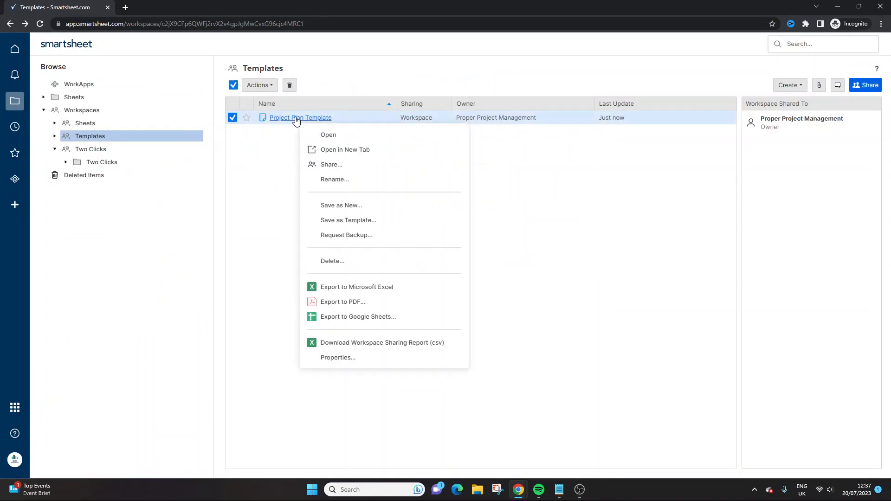
{"action": "left_click", "coordinate": [544, 204]}
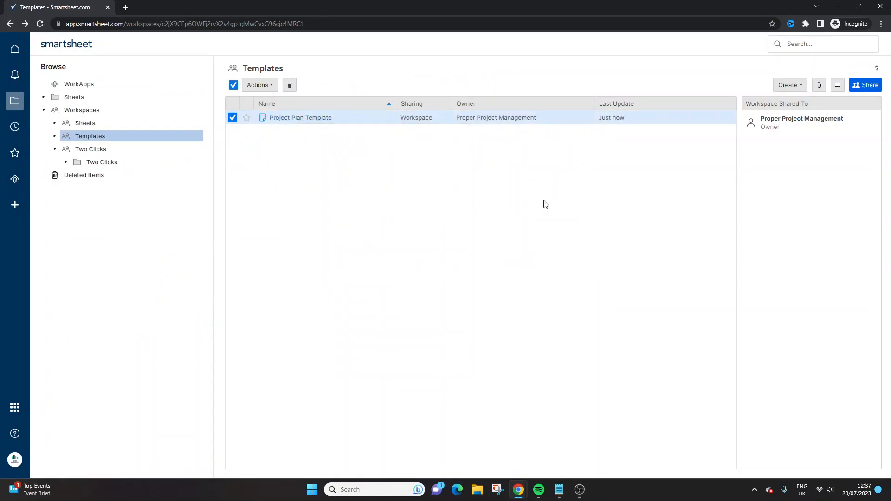
{"action": "double_click", "coordinate": [300, 117]}
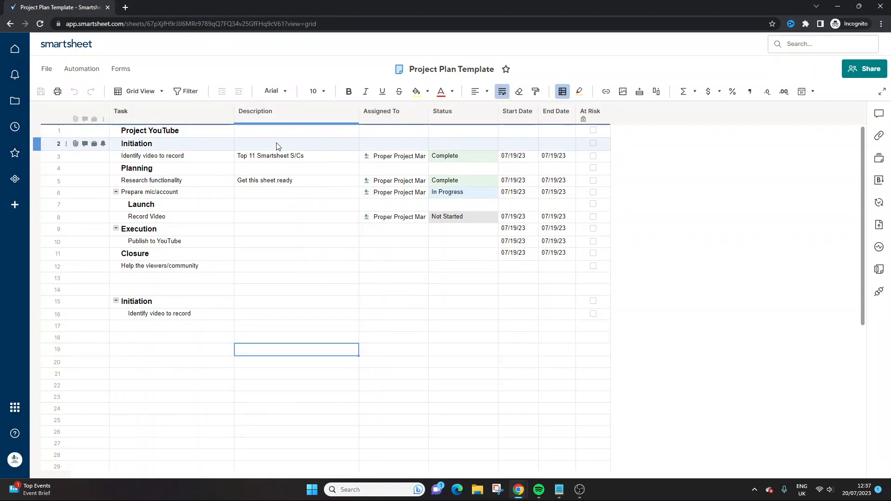
- Save Copy of Project Plan Template and Copy of Copy of Project Plan Template in Templates
{"action": "left_click", "coordinate": [295, 143]}
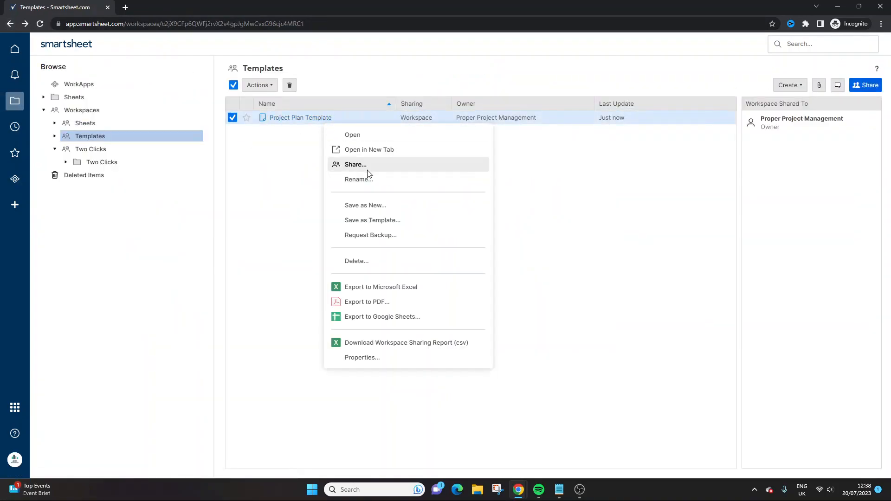
{"action": "left_click", "coordinate": [366, 205]}
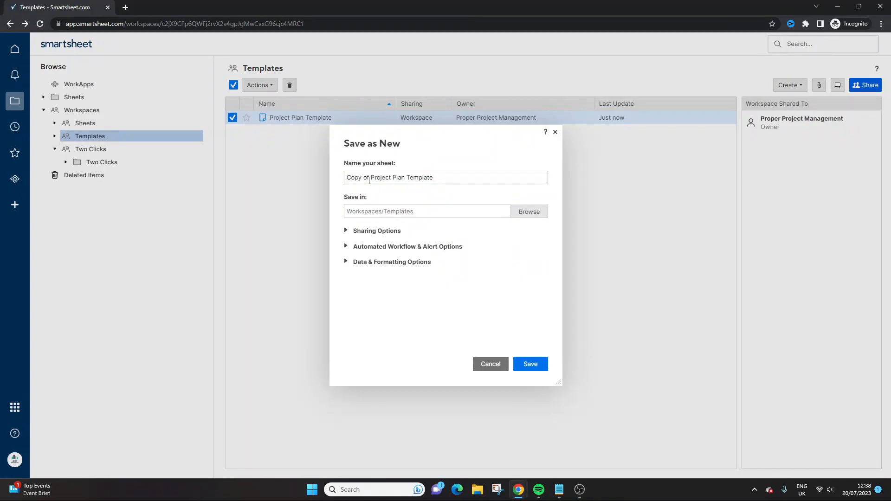
{"action": "left_click", "coordinate": [529, 364]}
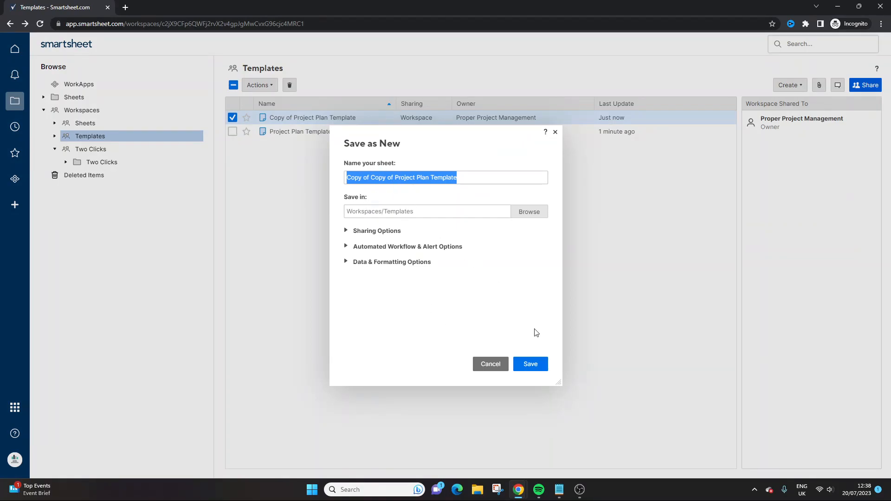
{"action": "left_click", "coordinate": [530, 363]}
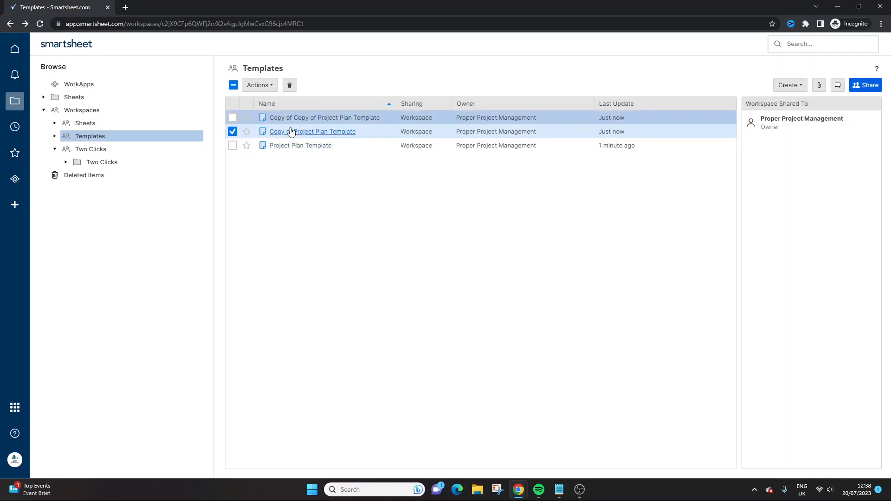
{"action": "double_click", "coordinate": [325, 118]}
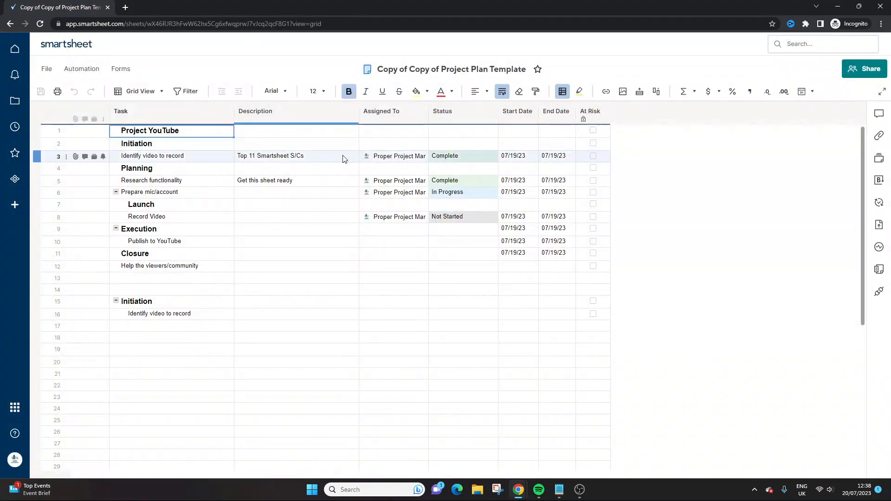
{"action": "left_click", "coordinate": [394, 180]}
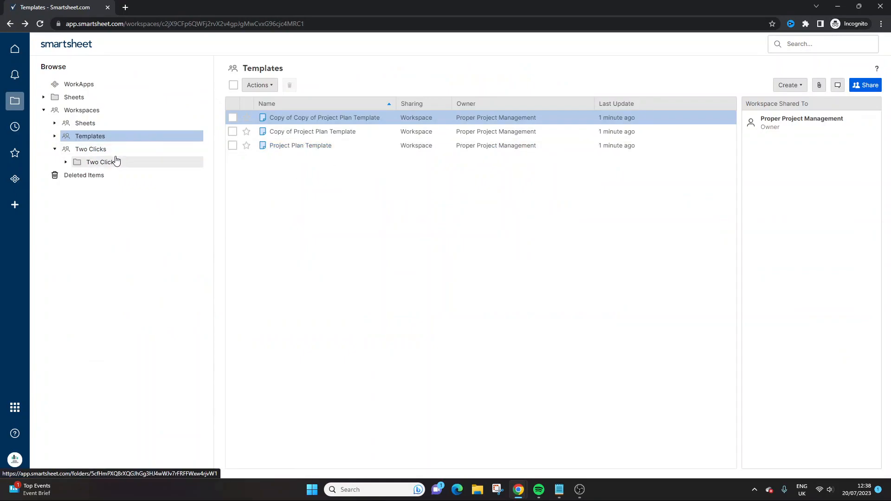
{"action": "left_click", "coordinate": [102, 162]}
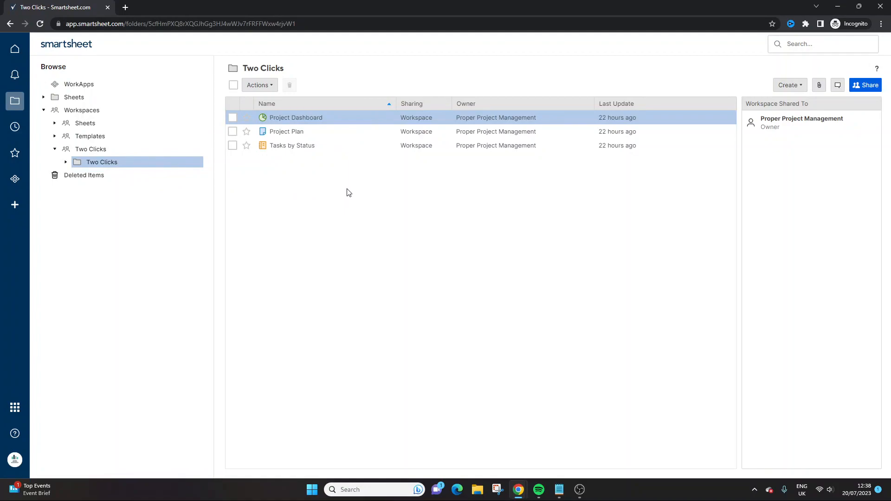
{"action": "mouse_move", "coordinate": [349, 190]}
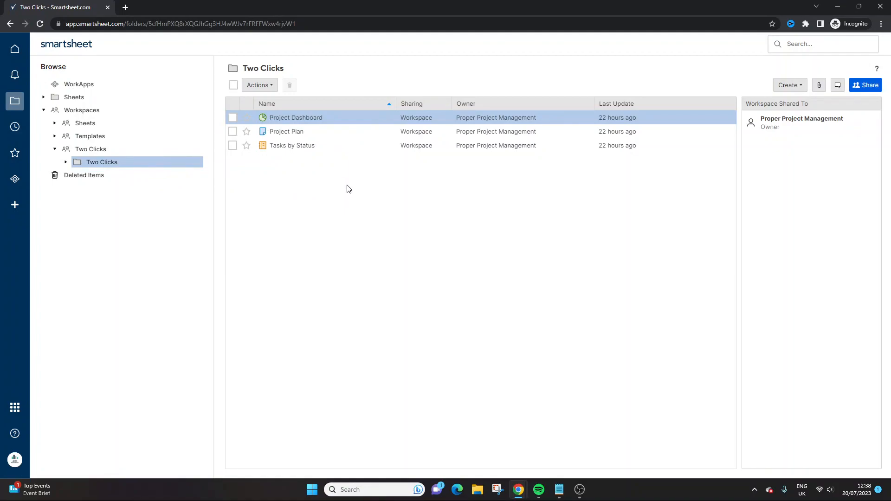
{"action": "mouse_move", "coordinate": [292, 146]}
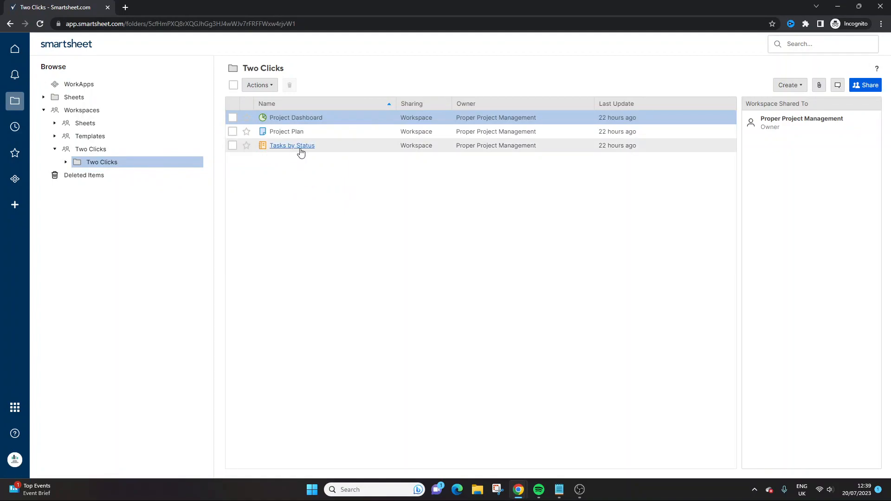
{"action": "left_click", "coordinate": [292, 145]}
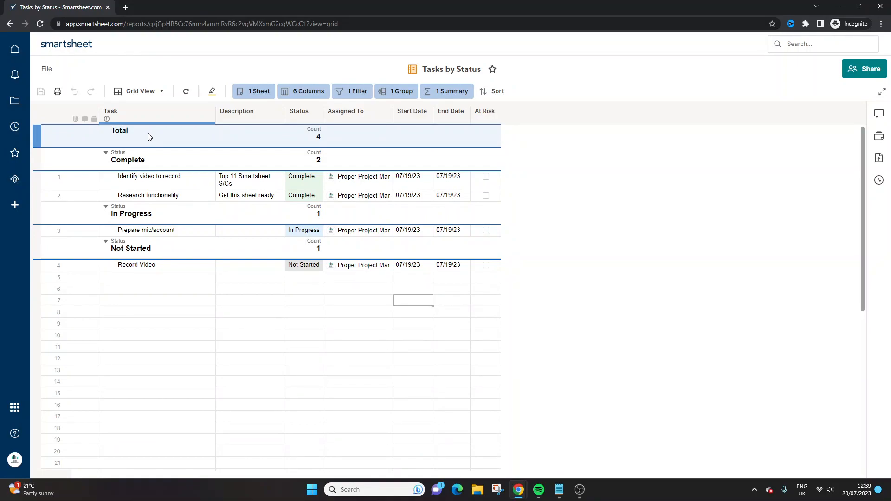
{"action": "left_click", "coordinate": [299, 111]}
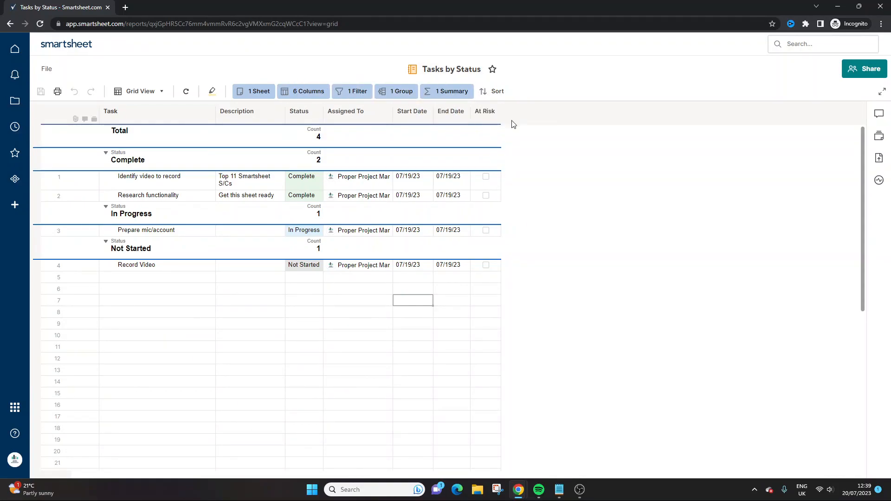
{"action": "left_click", "coordinate": [257, 91]}
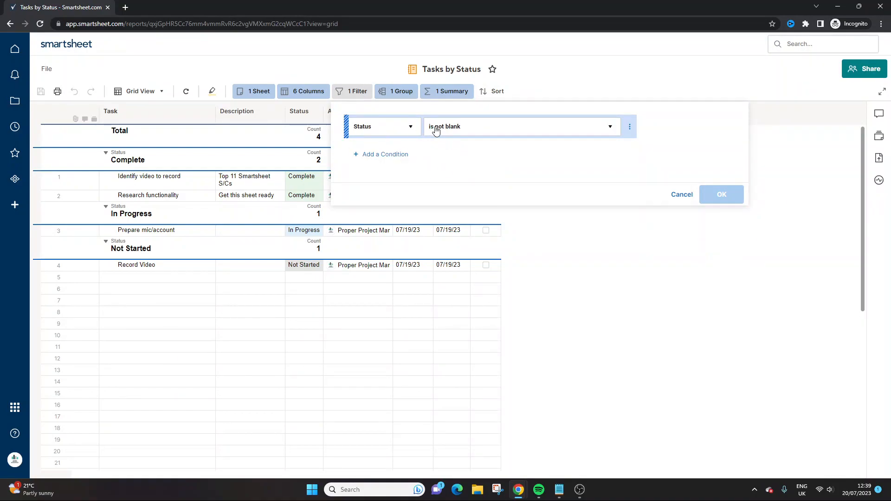
{"action": "left_click", "coordinate": [681, 194]}
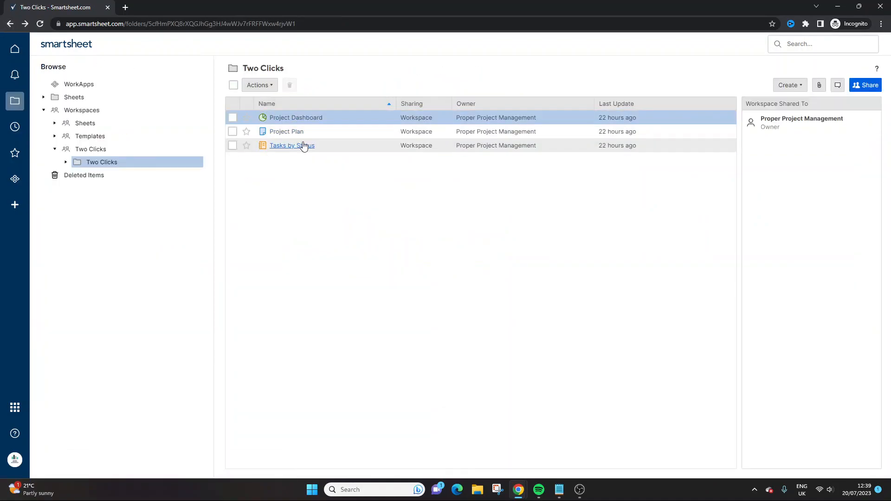
- Save a copy of Tasks by Status named Completed Tasks and set its Status filter to 'is one of'
{"action": "right_click", "coordinate": [292, 144]}
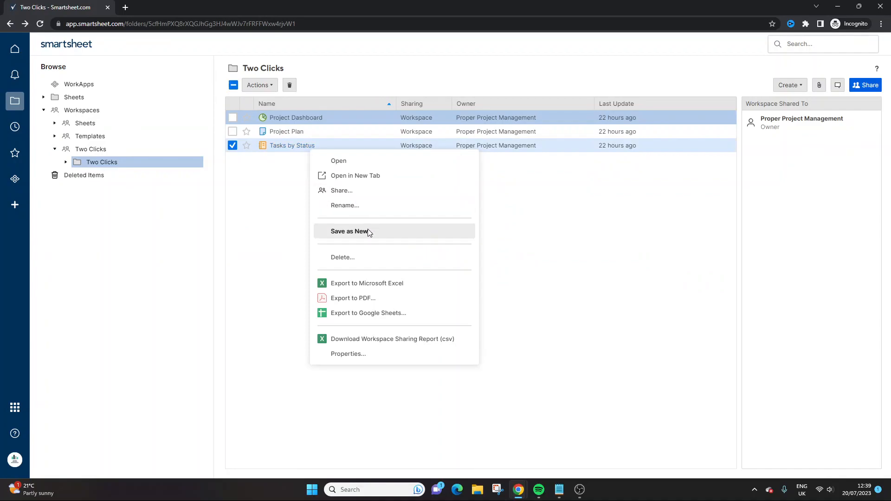
{"action": "left_click", "coordinate": [349, 231]}
{"action": "type", "text": "Completed Tasks"}
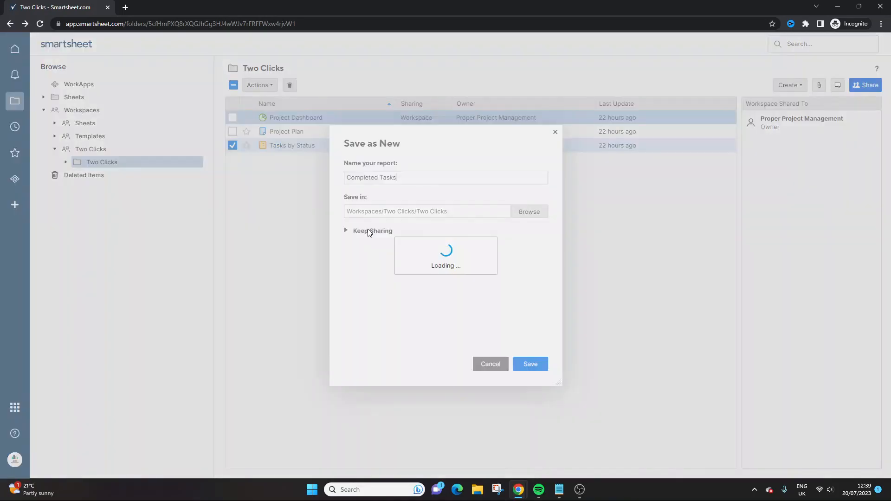
{"action": "left_click", "coordinate": [529, 364]}
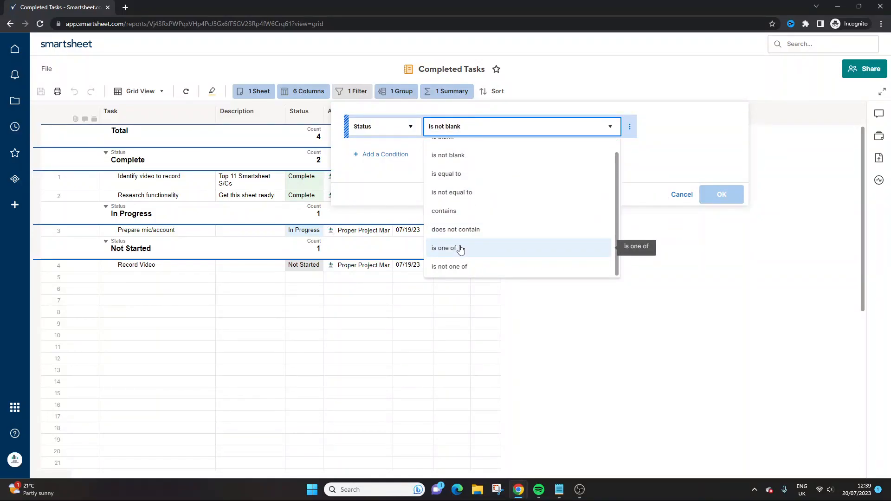
{"action": "left_click", "coordinate": [445, 248]}
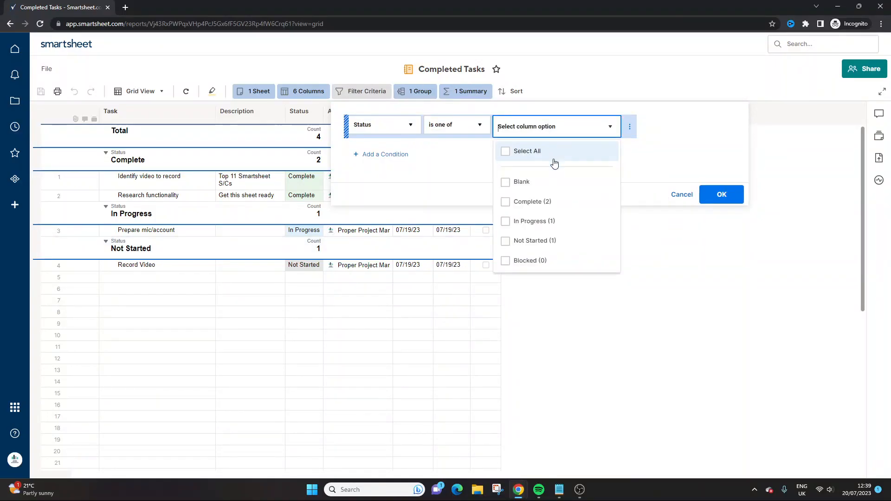
{"action": "left_click", "coordinate": [720, 194]}
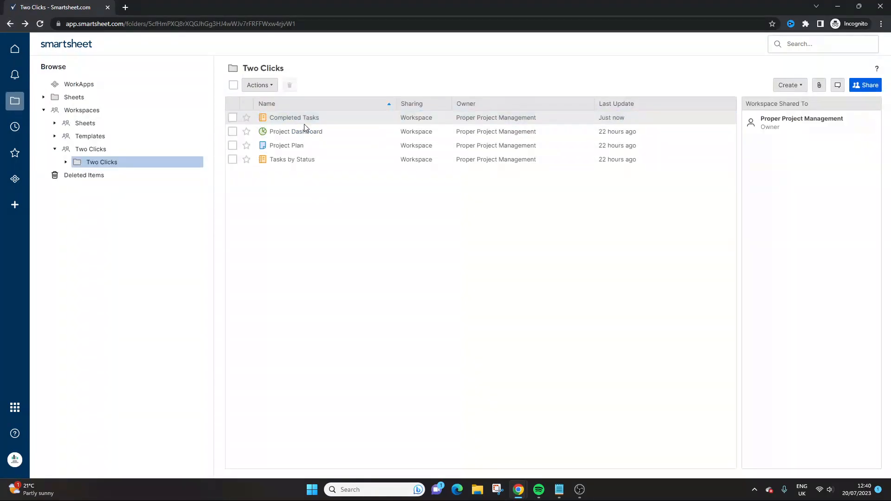
{"action": "double_click", "coordinate": [294, 117]}
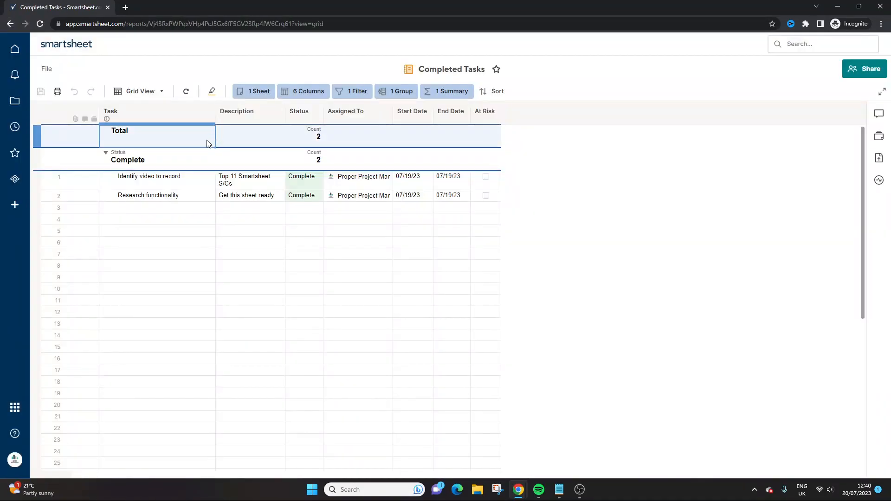
{"action": "left_click", "coordinate": [358, 177]}
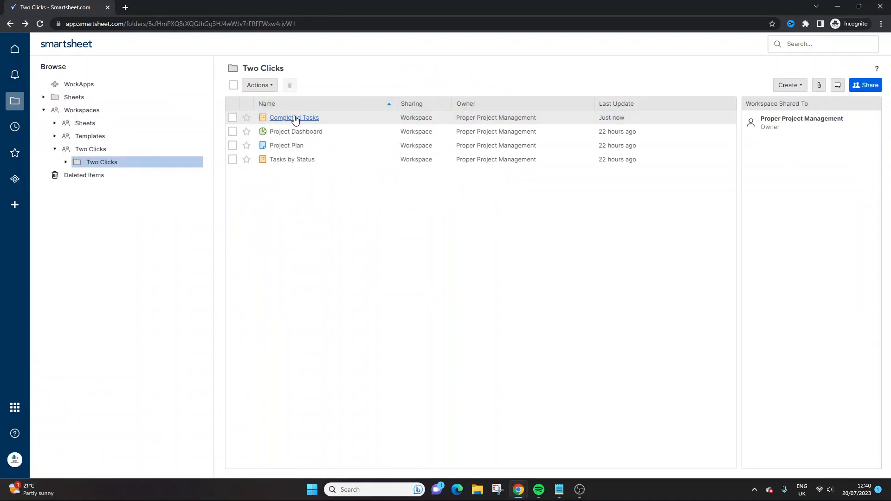
{"action": "right_click", "coordinate": [294, 118]}
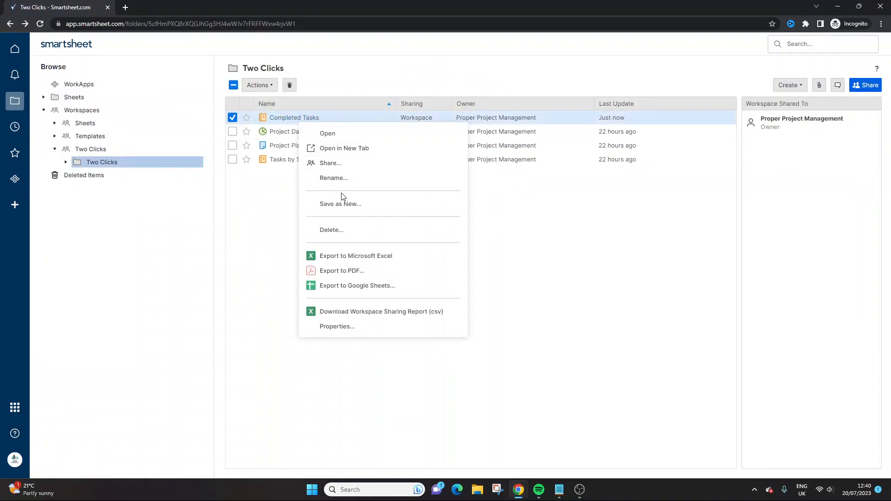
{"action": "left_click", "coordinate": [340, 203]}
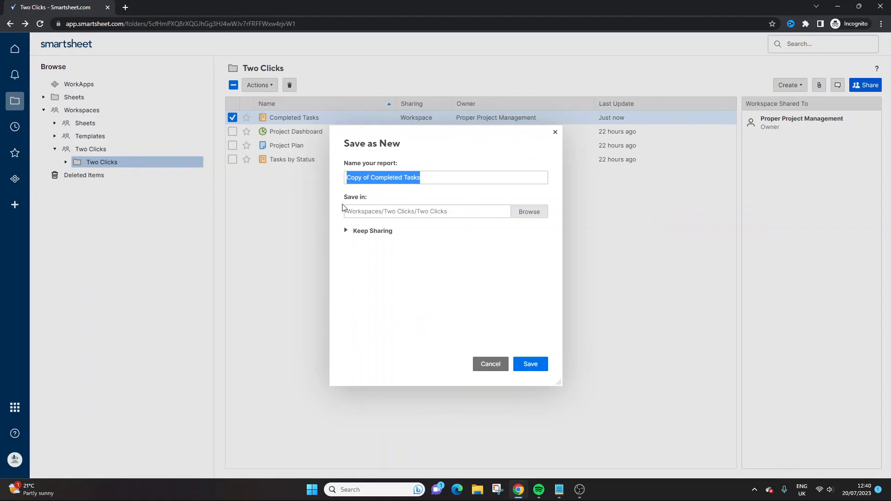
{"action": "mouse_move", "coordinate": [490, 364]}
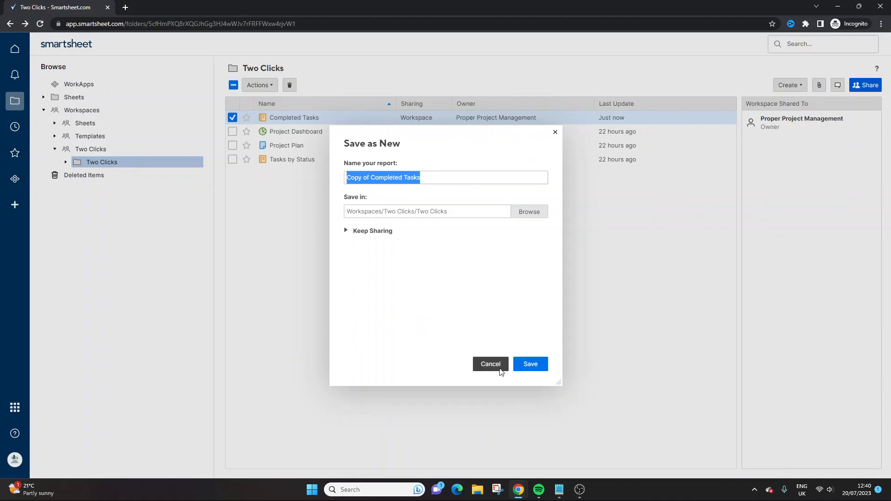
{"action": "left_click", "coordinate": [530, 364]}
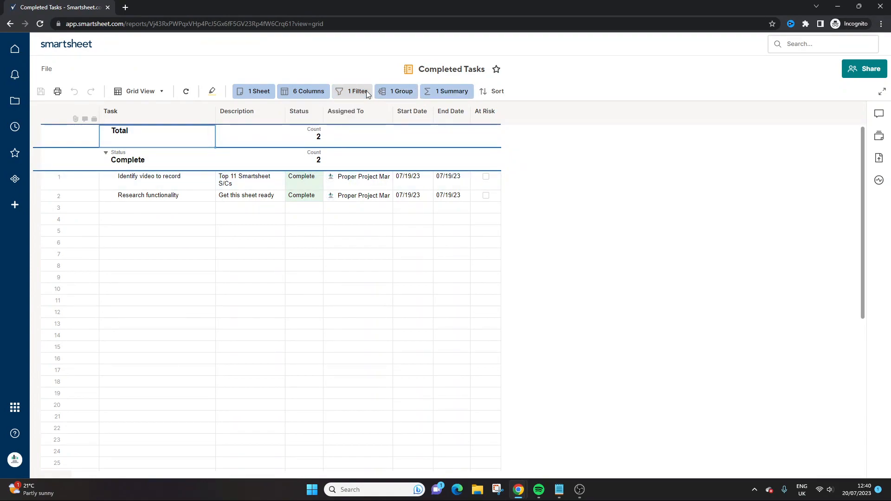
{"action": "left_click", "coordinate": [353, 91]}
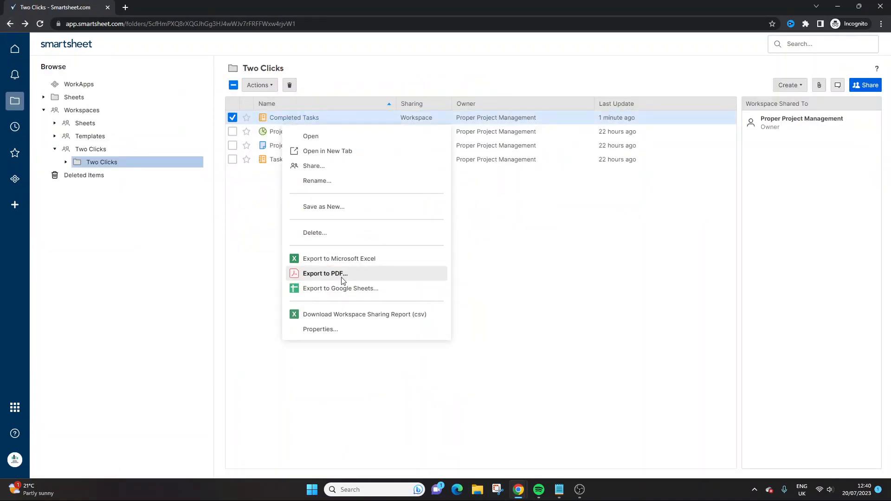
- Save a copy of Completed Tasks as a new report named In Progress Tasks
{"action": "left_click", "coordinate": [323, 207]}
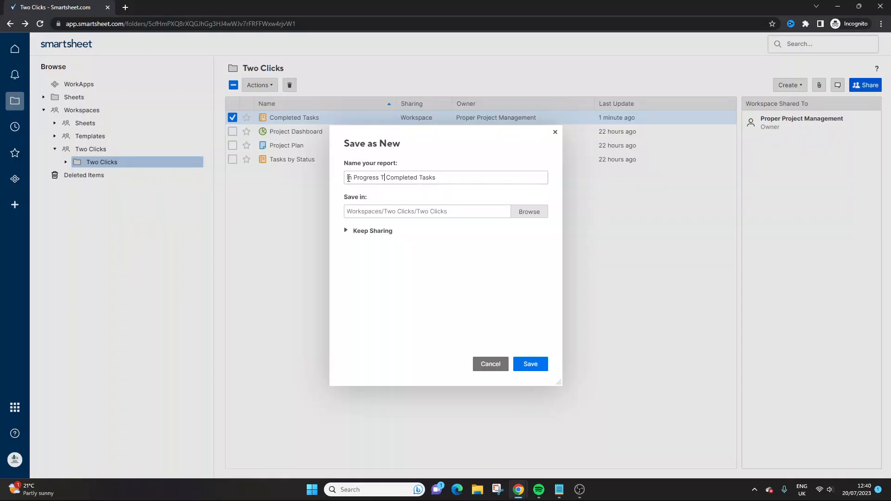
{"action": "type", "text": "eted"}
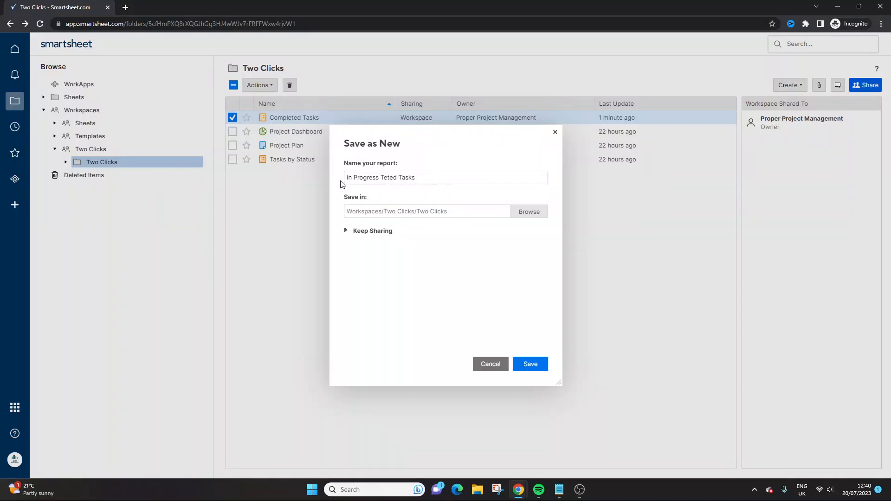
{"action": "left_click", "coordinate": [530, 364]}
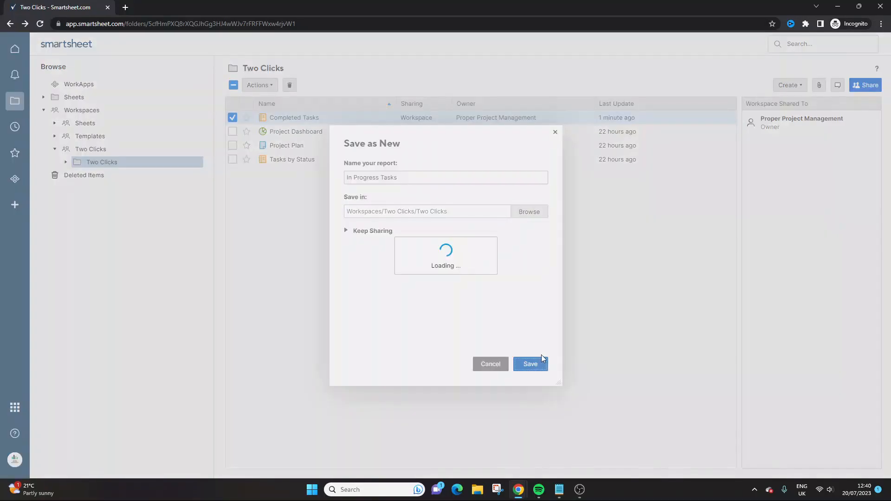
{"action": "left_click", "coordinate": [530, 364]}
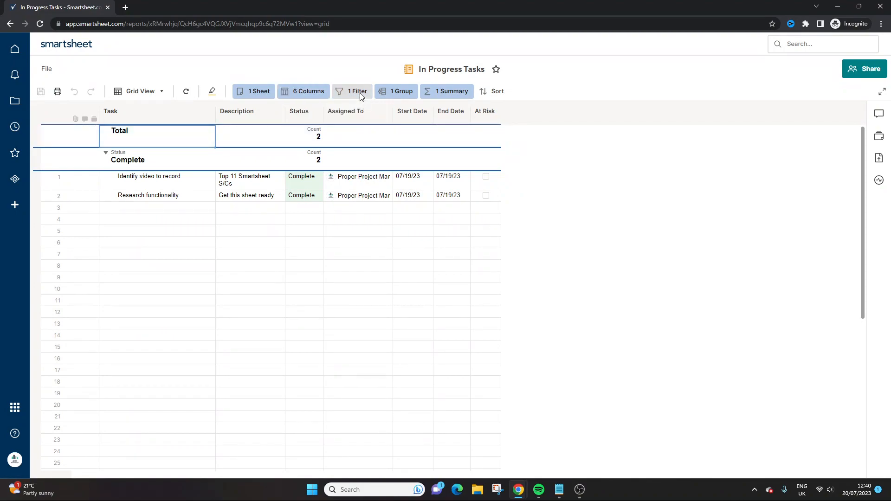
- Filter the report so Status is only In Progress, then go back to the Two Clicks folder
{"action": "left_click", "coordinate": [356, 91]}
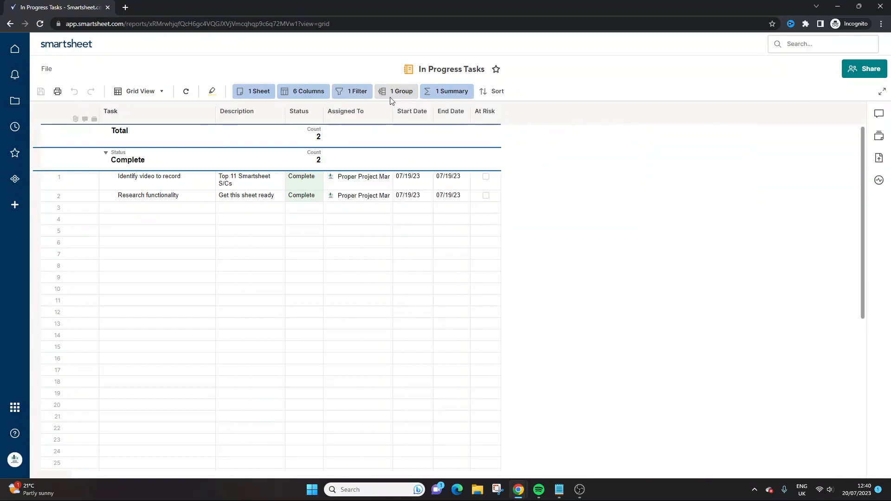
{"action": "left_click", "coordinate": [352, 91]}
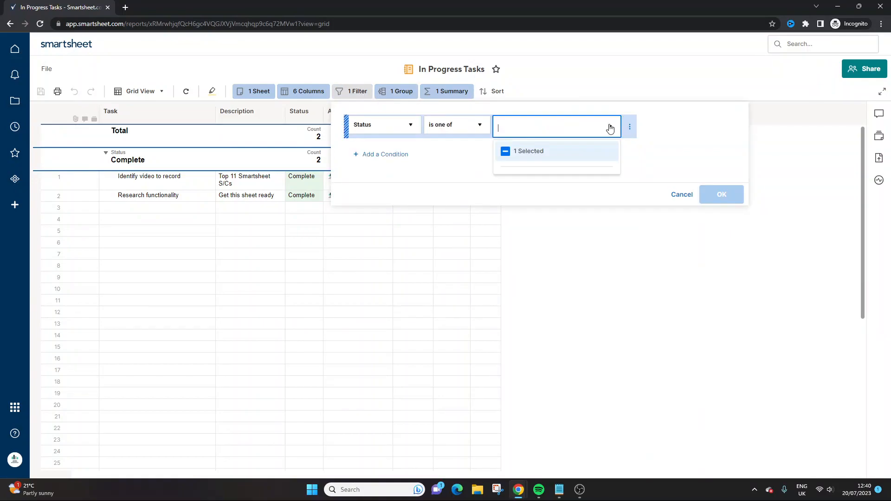
{"action": "left_click", "coordinate": [555, 126]}
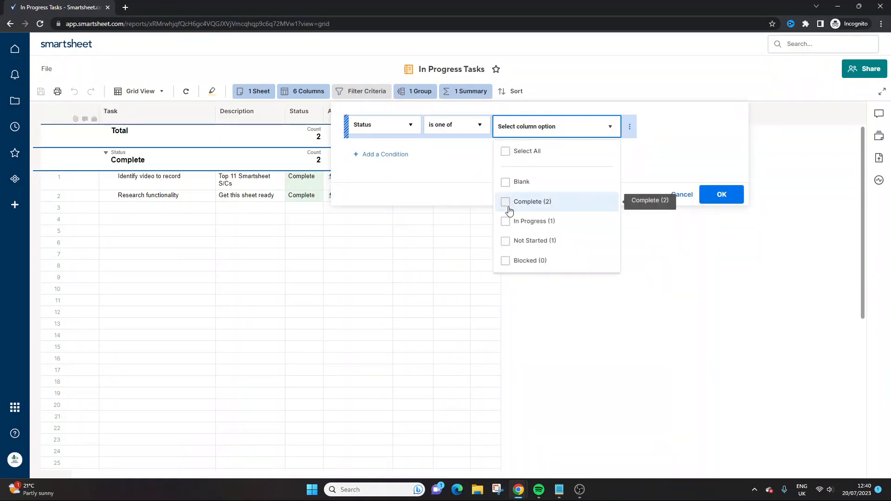
{"action": "left_click", "coordinate": [720, 194]}
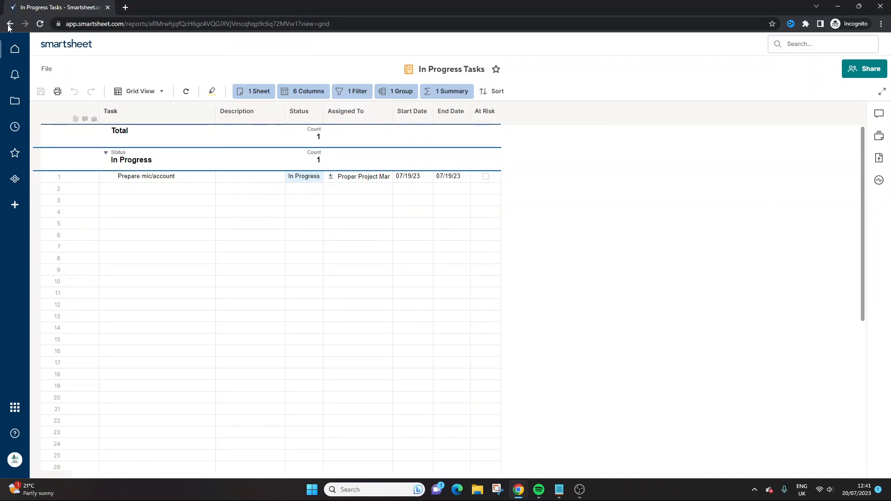
{"action": "left_click", "coordinate": [9, 23]}
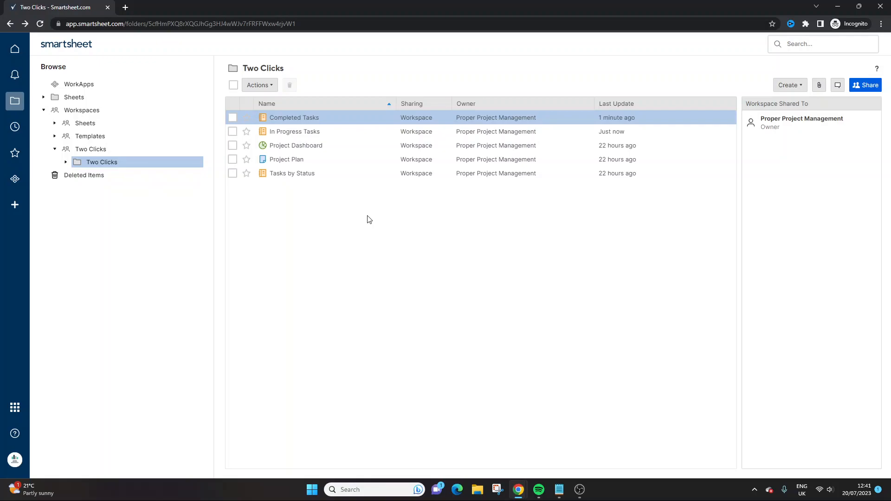
{"action": "mouse_move", "coordinate": [90, 140]}
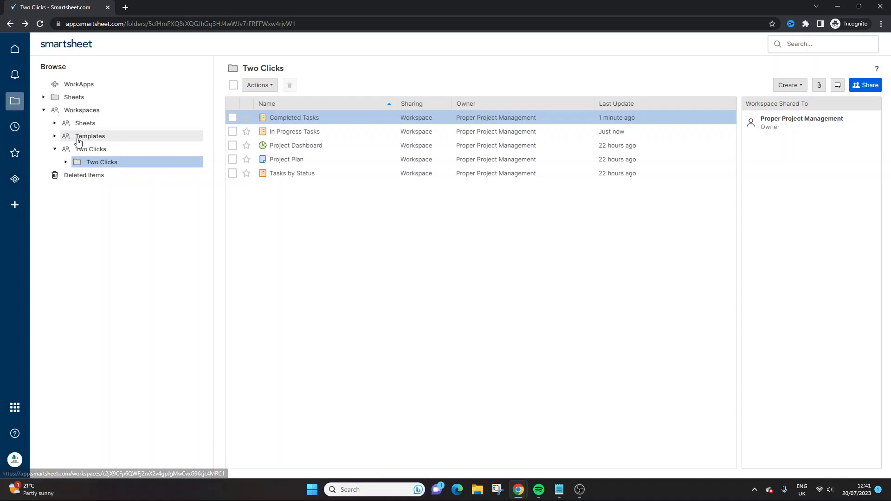
- Open the Templates workspace listing the three Project Plan template sheets
{"action": "left_click", "coordinate": [90, 136]}
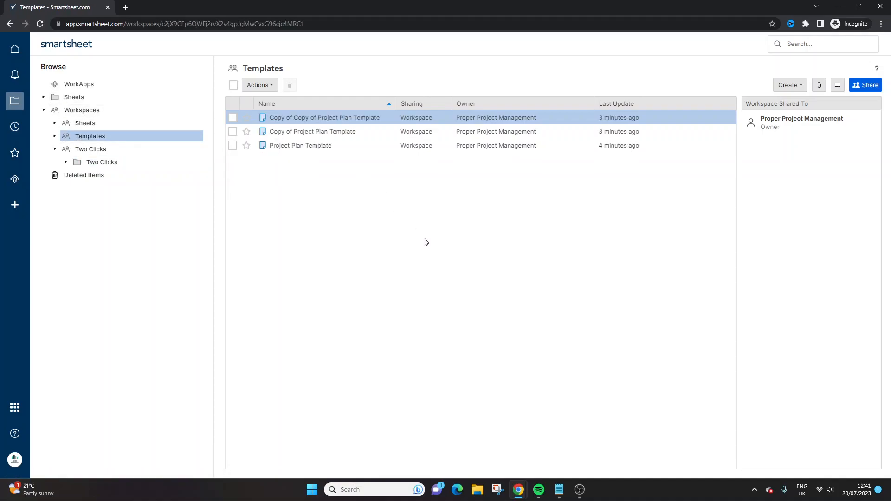